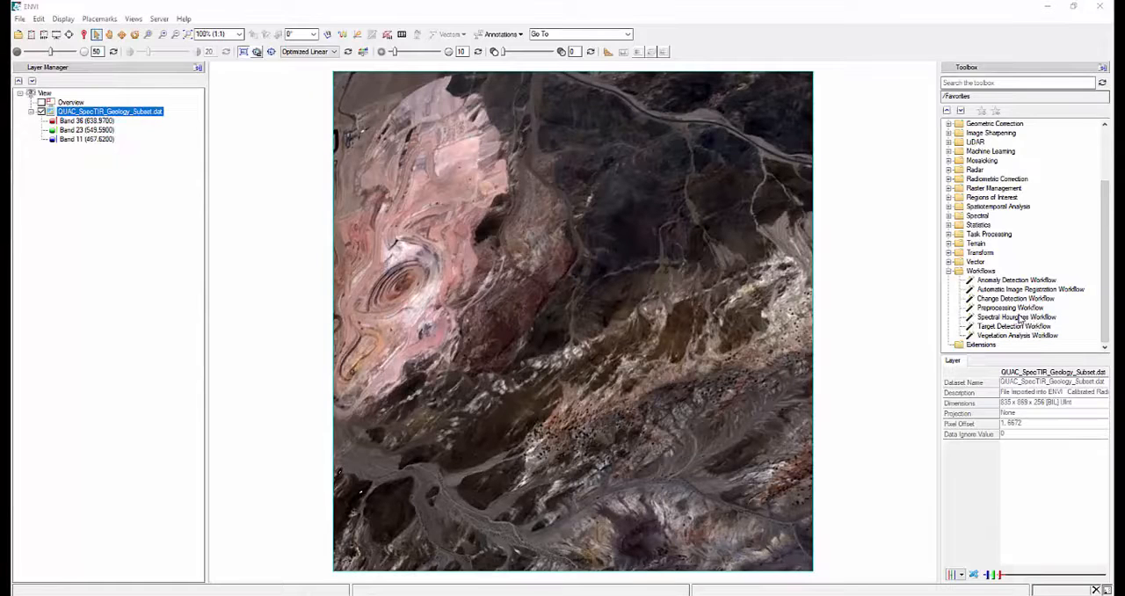
- Launch the Spectral Hourglass Workflow from the Toolbox with the geology subset as input raster
left_click(1016, 317)
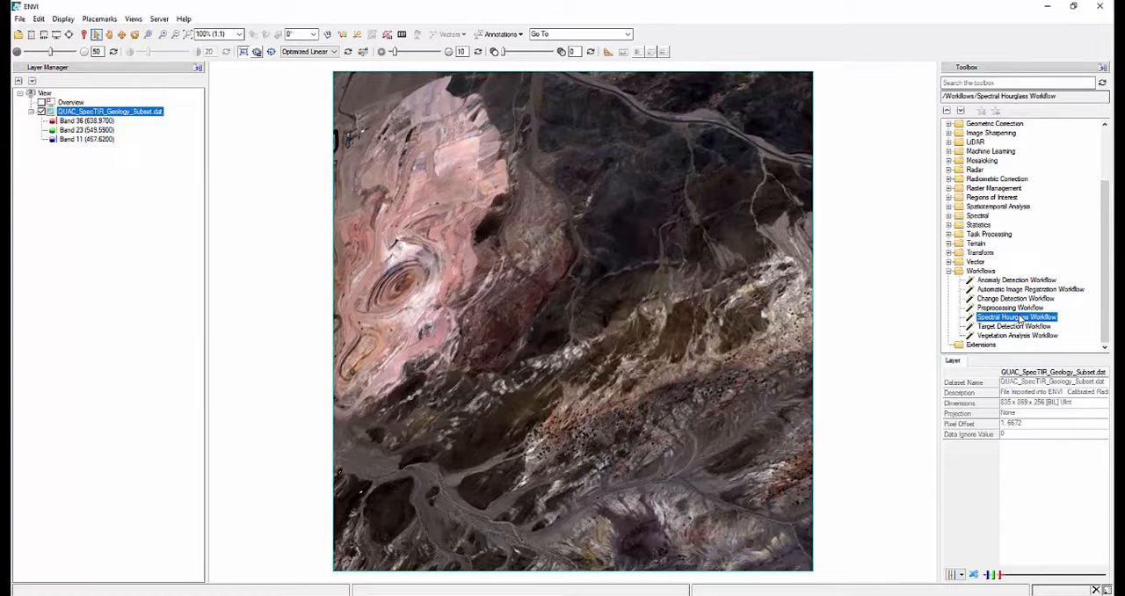
mouse_move(1028, 318)
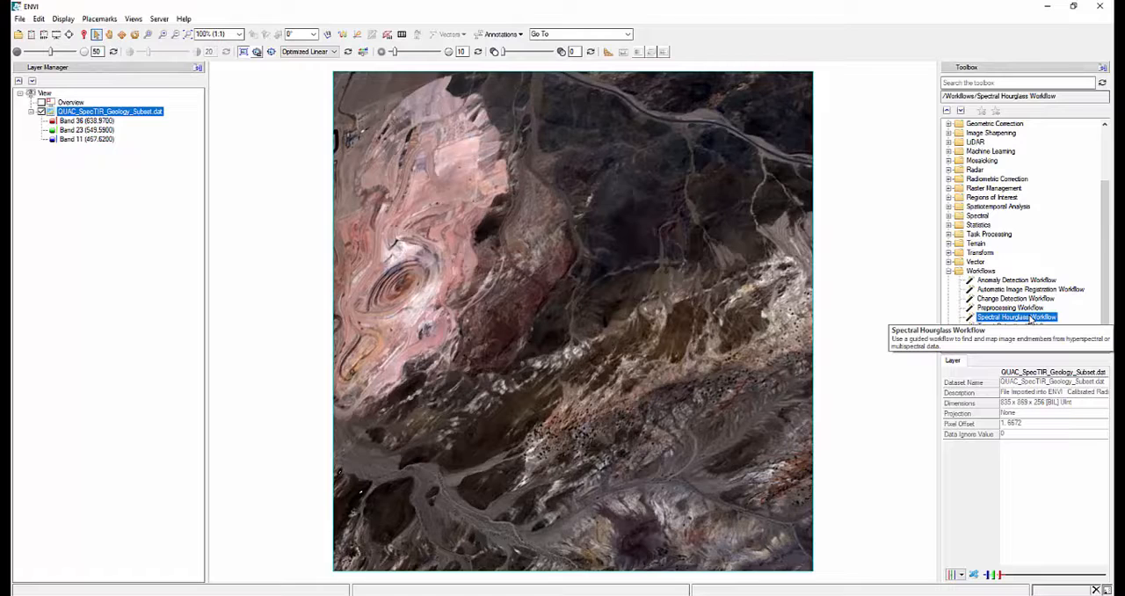
double_click(1017, 317)
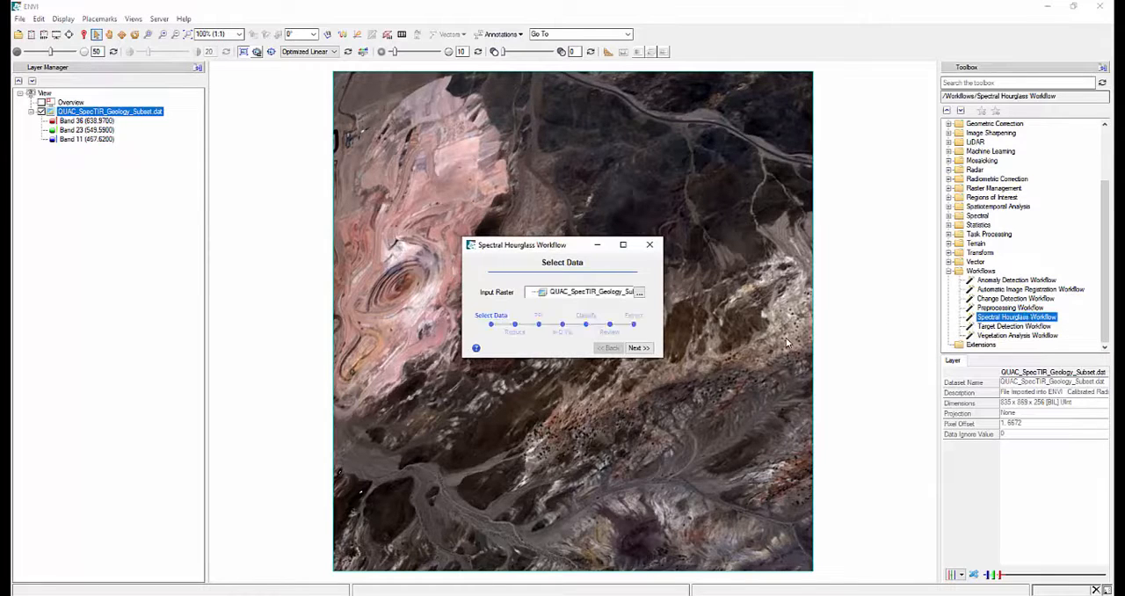
mouse_move(805, 322)
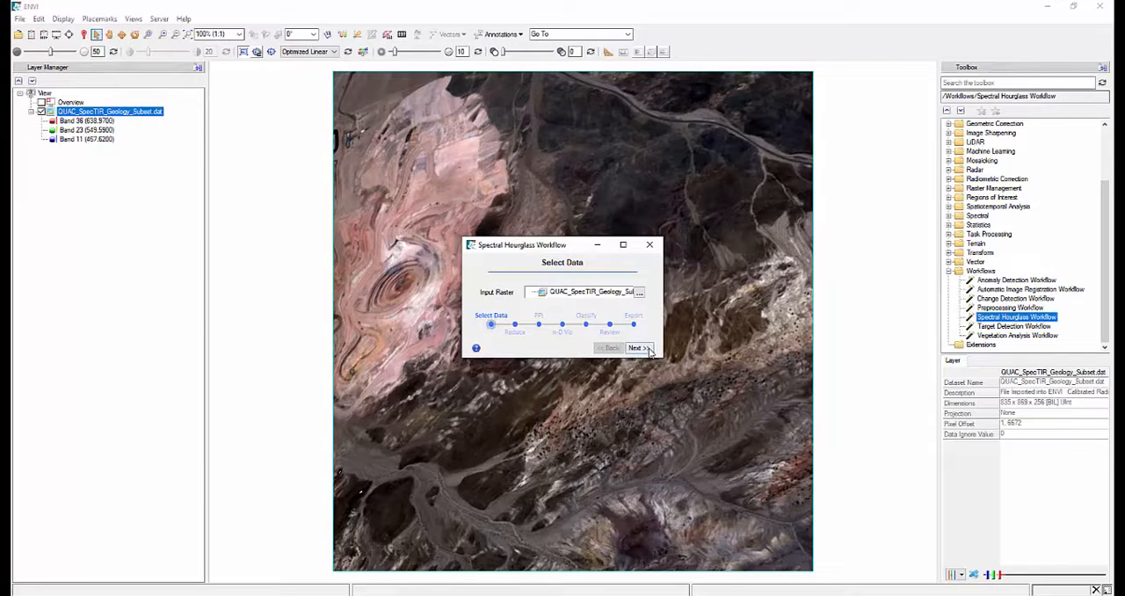
- Run MNF dimensionality reduction on the geology image and display the MNF raster as a colour composite
left_click(637, 348)
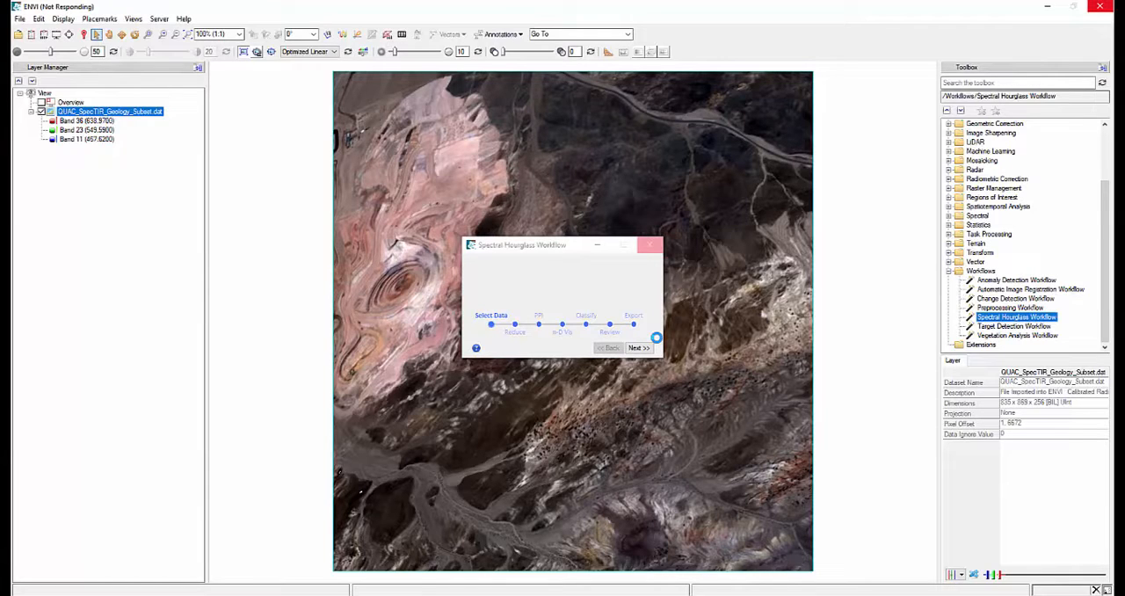
left_click(638, 348)
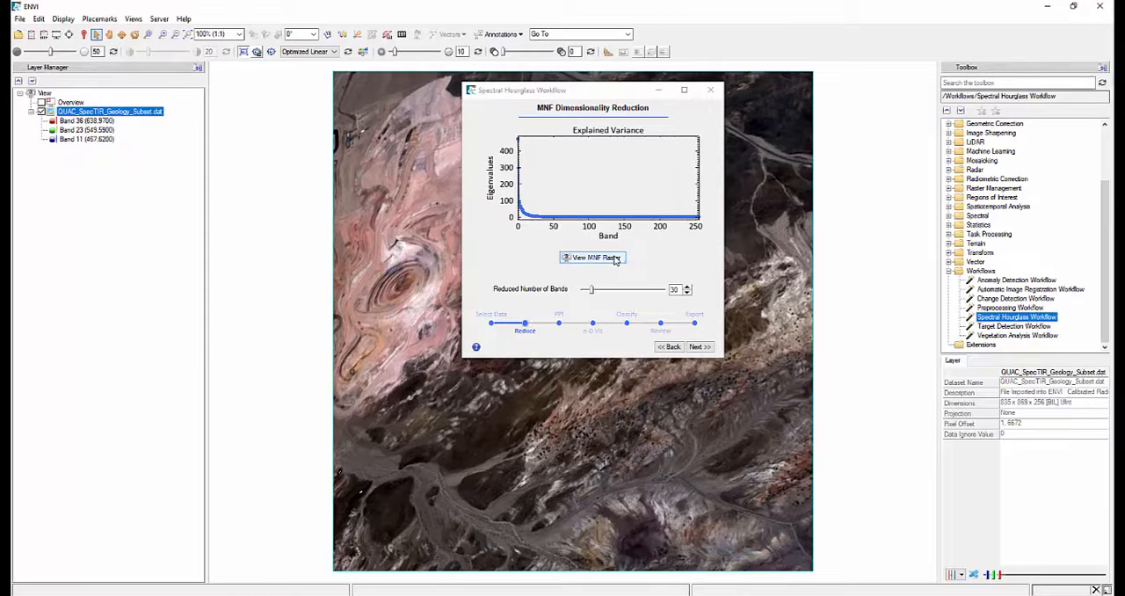
mouse_move(623, 264)
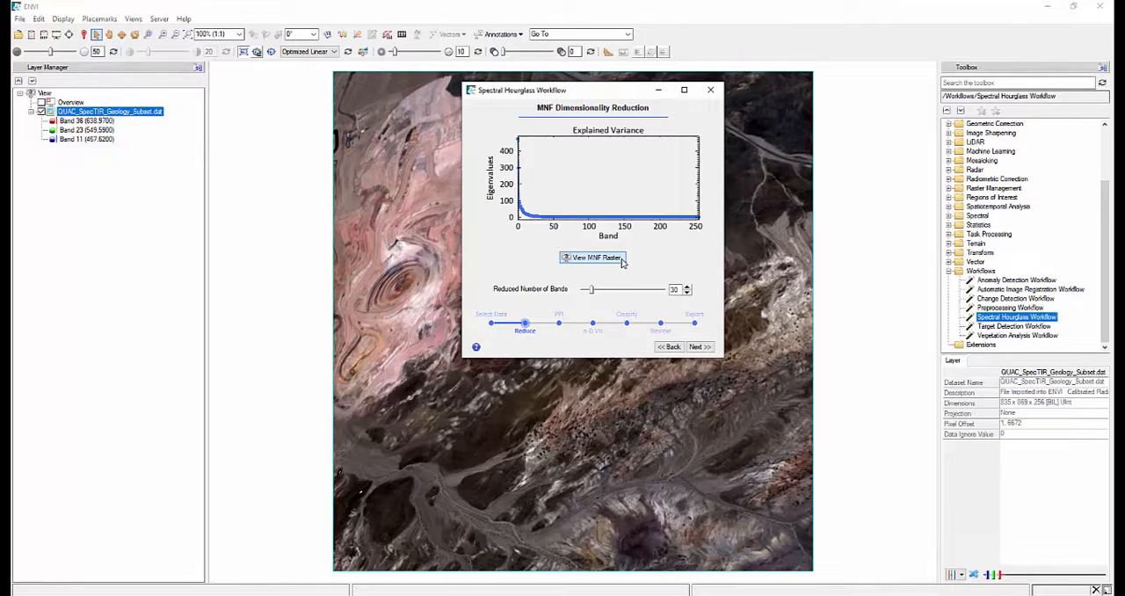
left_click(592, 256)
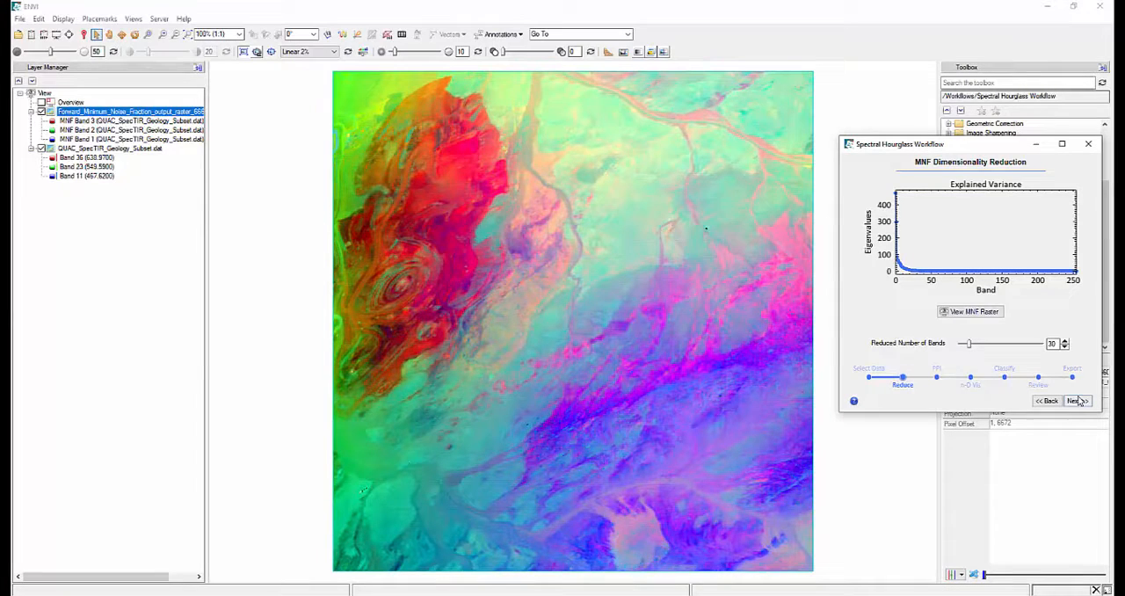
- Run Pixel Purity Index with 10000 iterations and threshold 2.5, reaching the n-D Visualizer step
left_click(1077, 400)
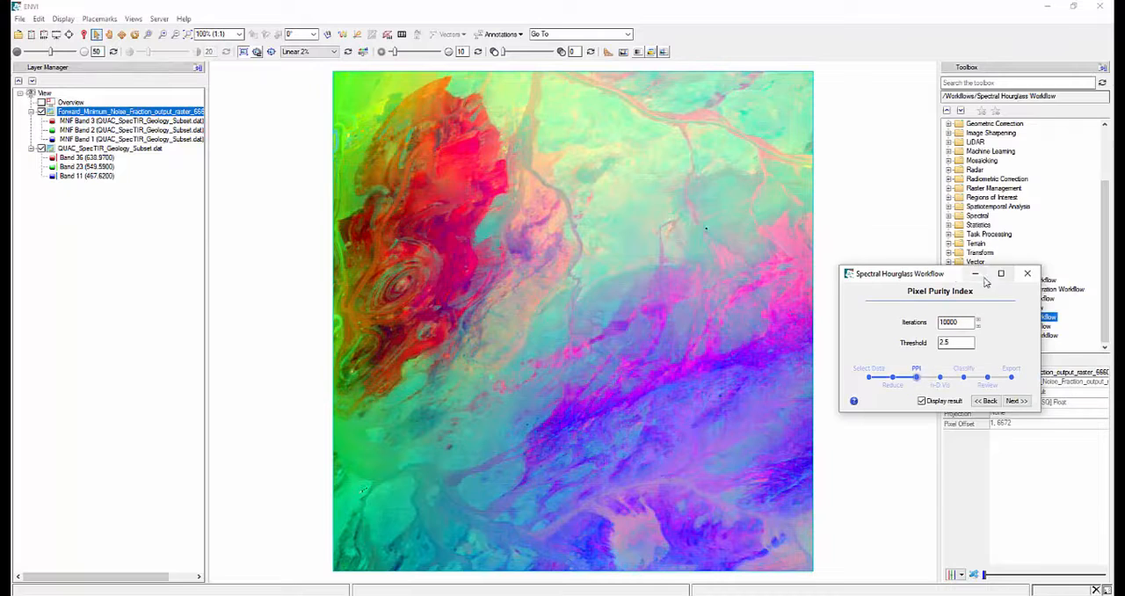
left_click_drag(900, 274, 791, 215)
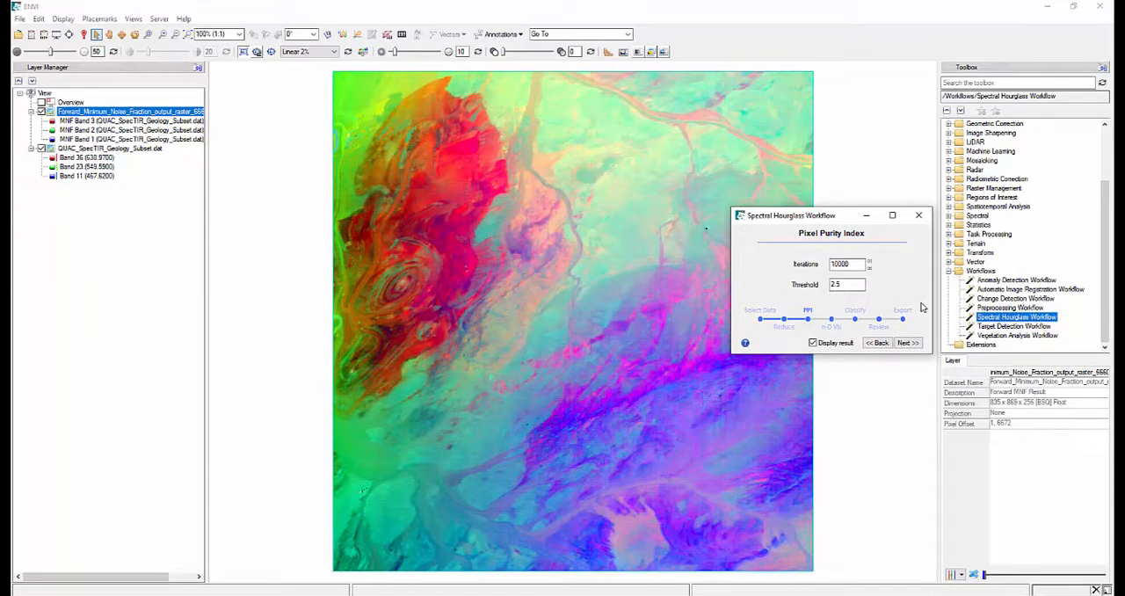
left_click(907, 343)
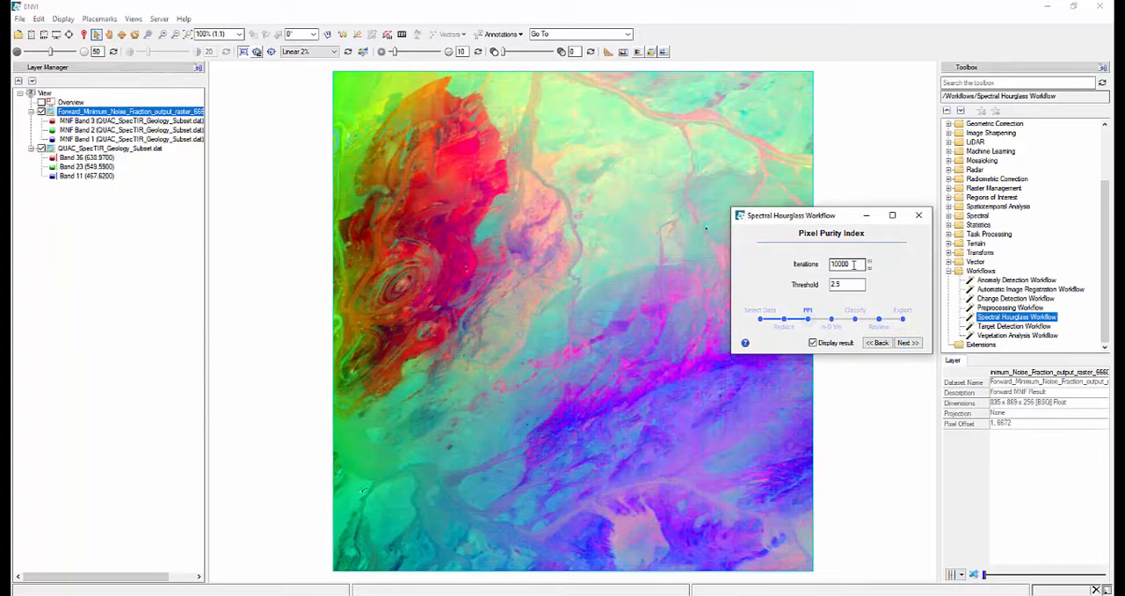
left_click(907, 343)
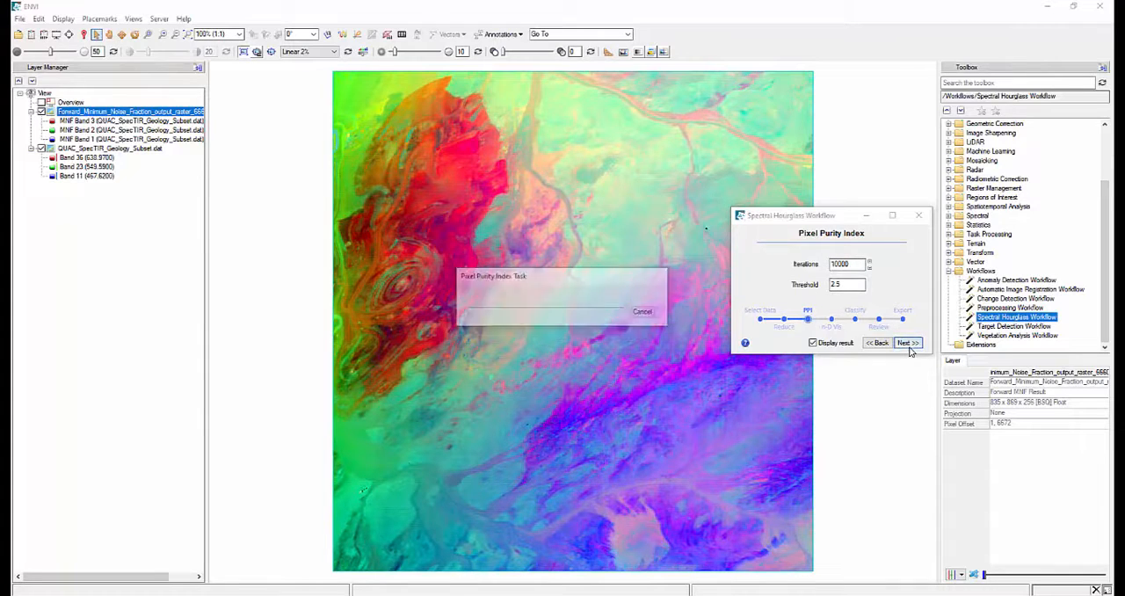
left_click(907, 343)
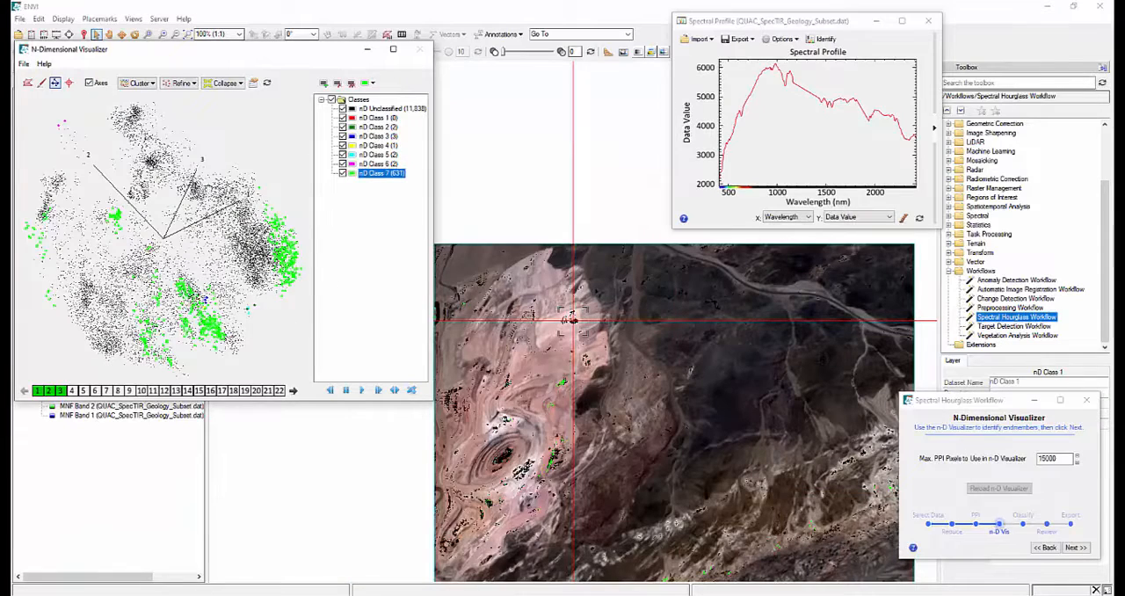
- Cluster the n-D Visualizer scatter points into endmember classes with K-Means
left_click(68, 81)
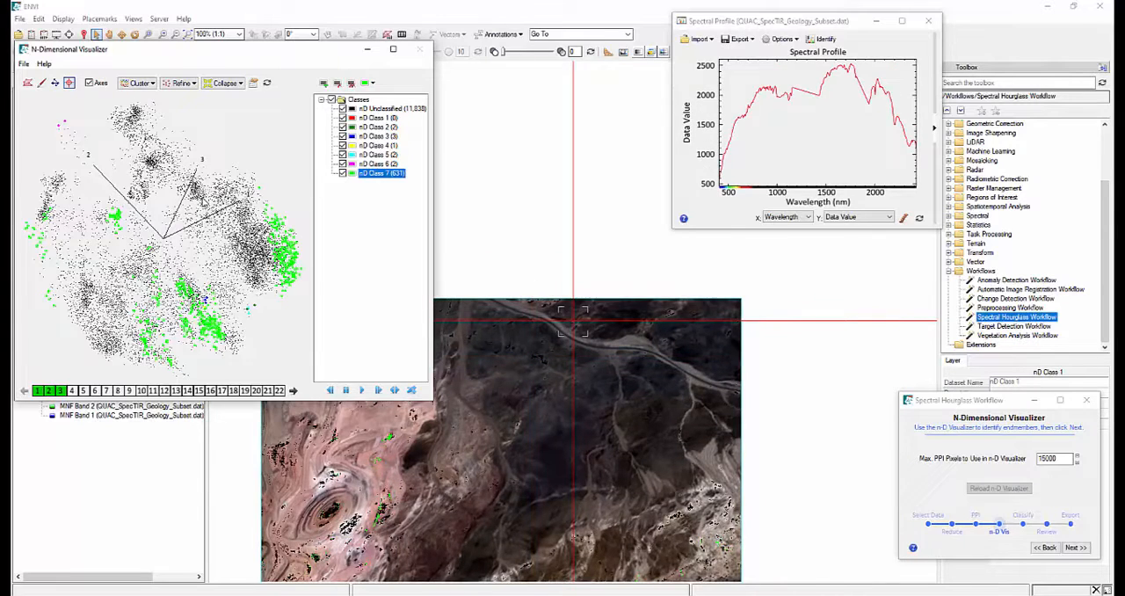
left_click(138, 83)
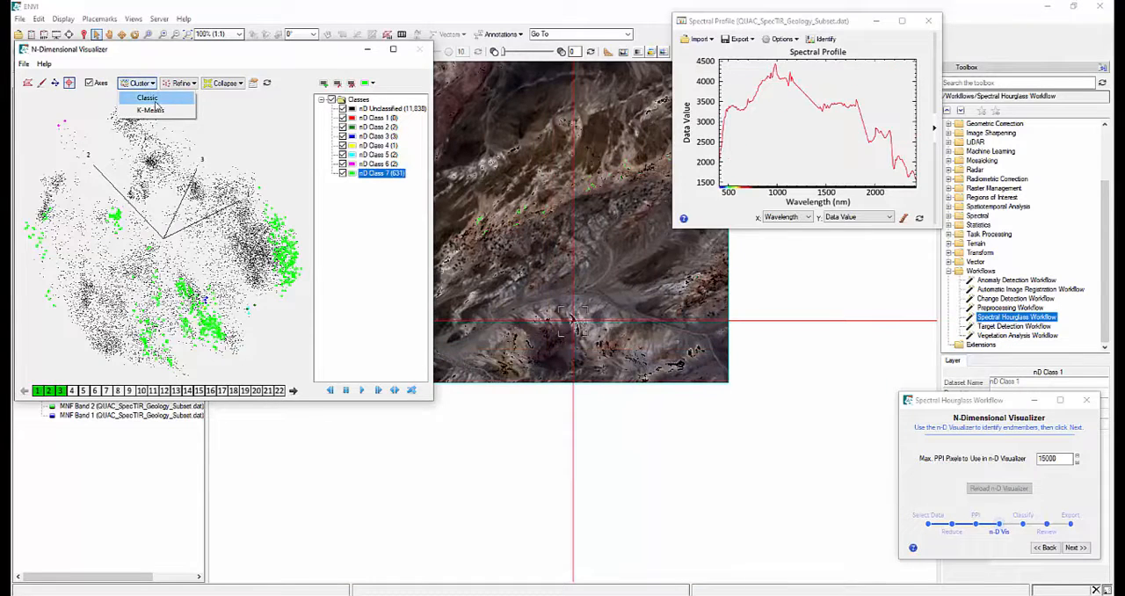
left_click(148, 99)
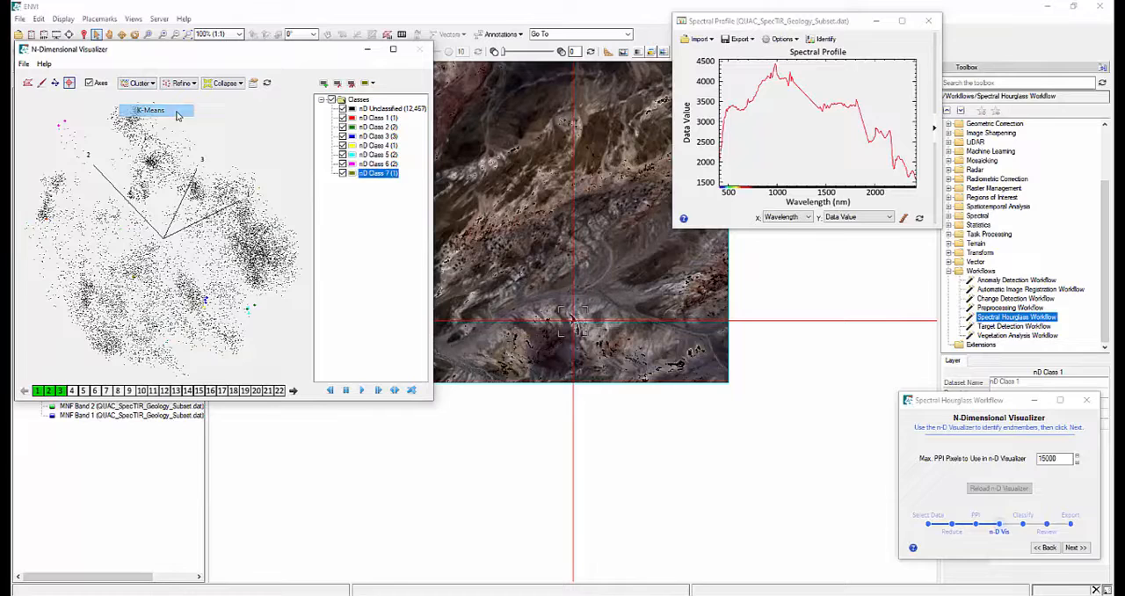
left_click(176, 83)
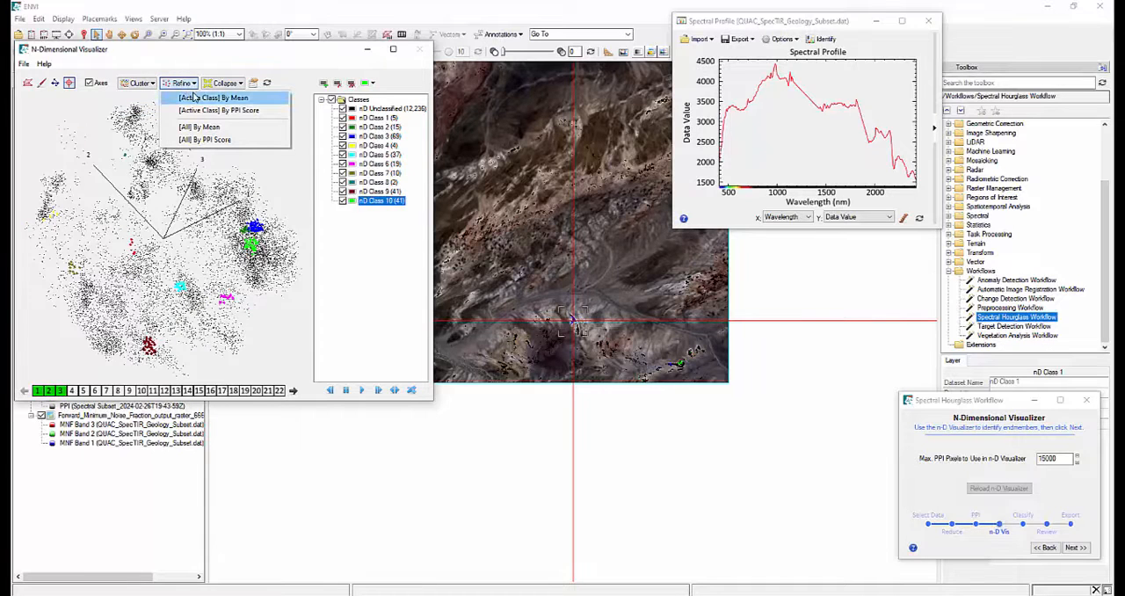
mouse_move(218, 109)
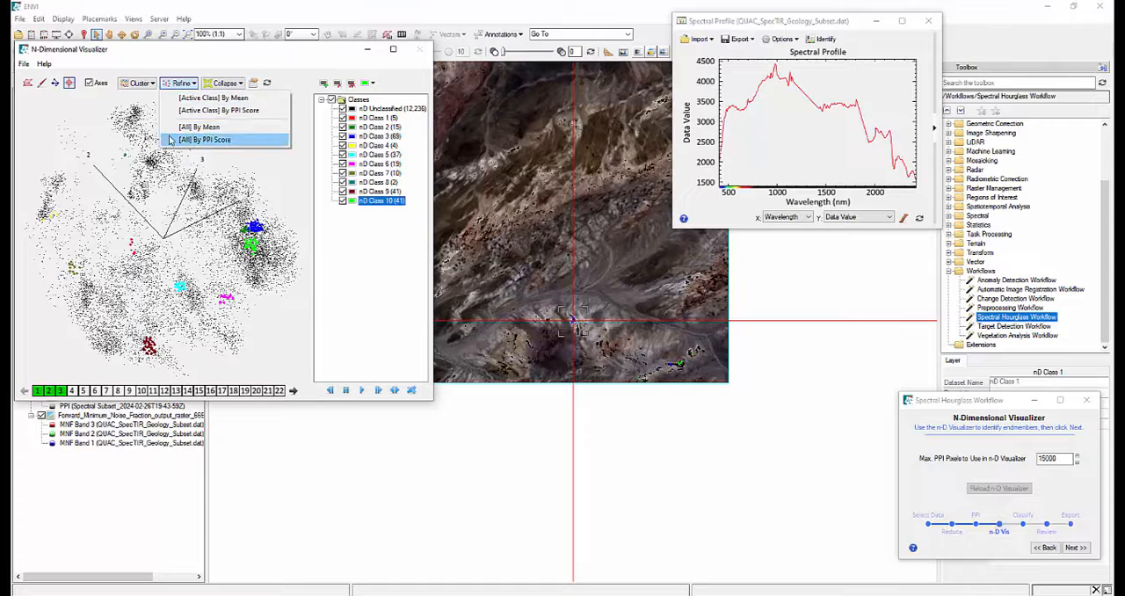
- Refine all classes by PPI score and bring up the n-D Visualizer Properties
left_click(206, 139)
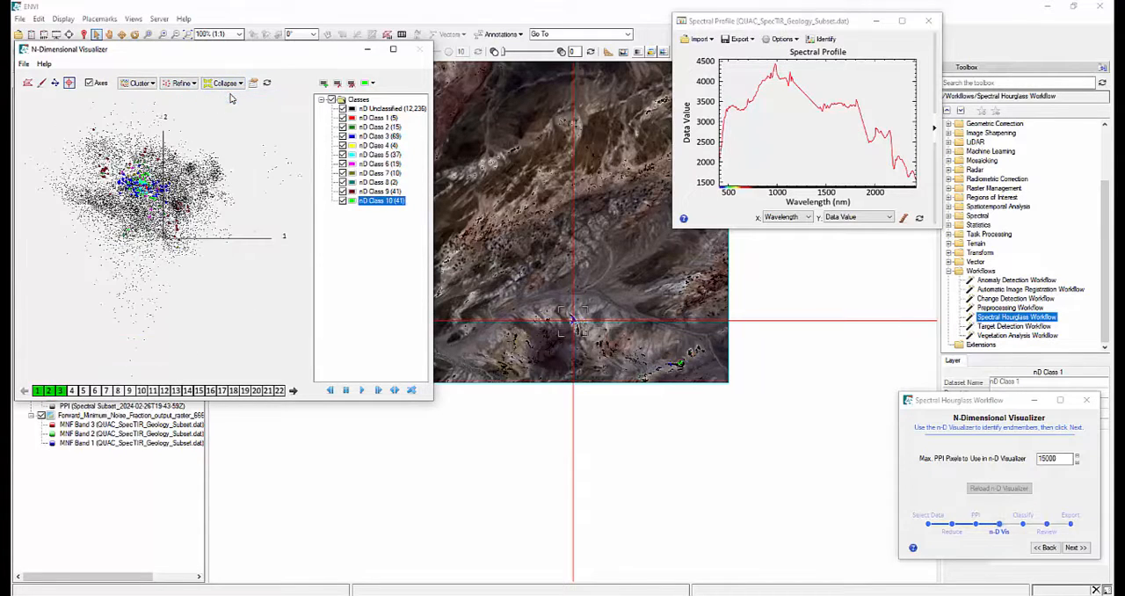
left_click(225, 83)
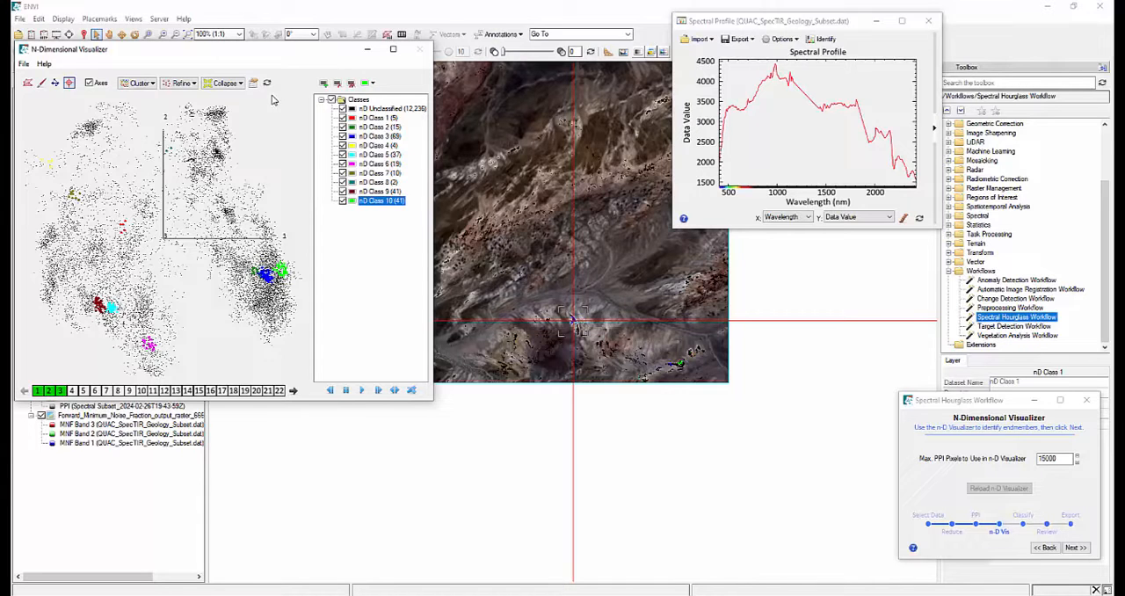
left_click(253, 83)
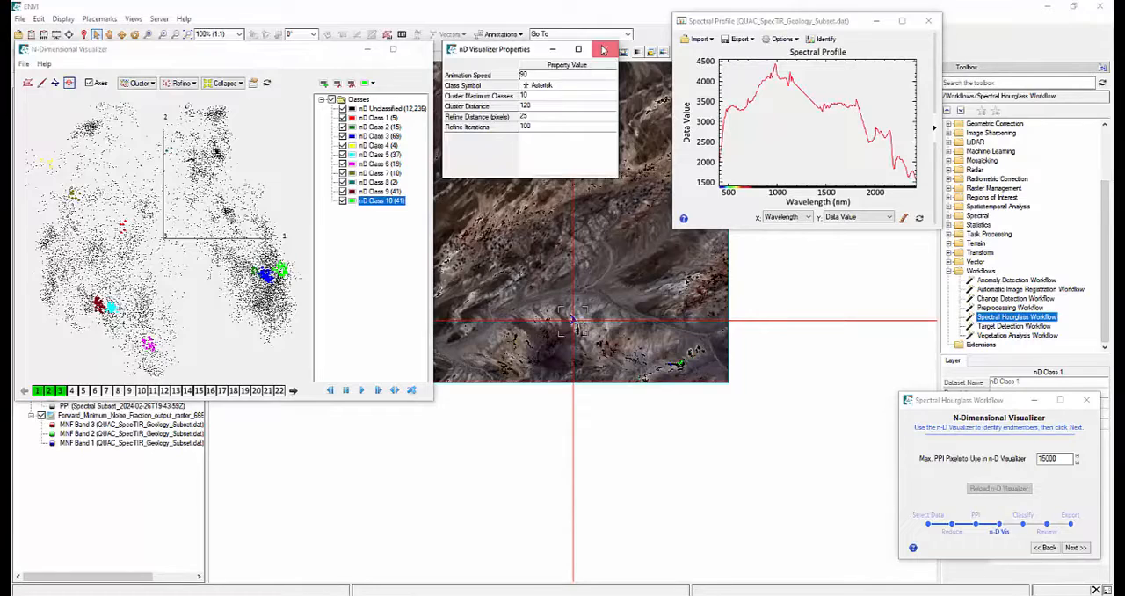
- Recompute the endmember clusters to seven classes and animate the rotating point cloud
left_click(604, 49)
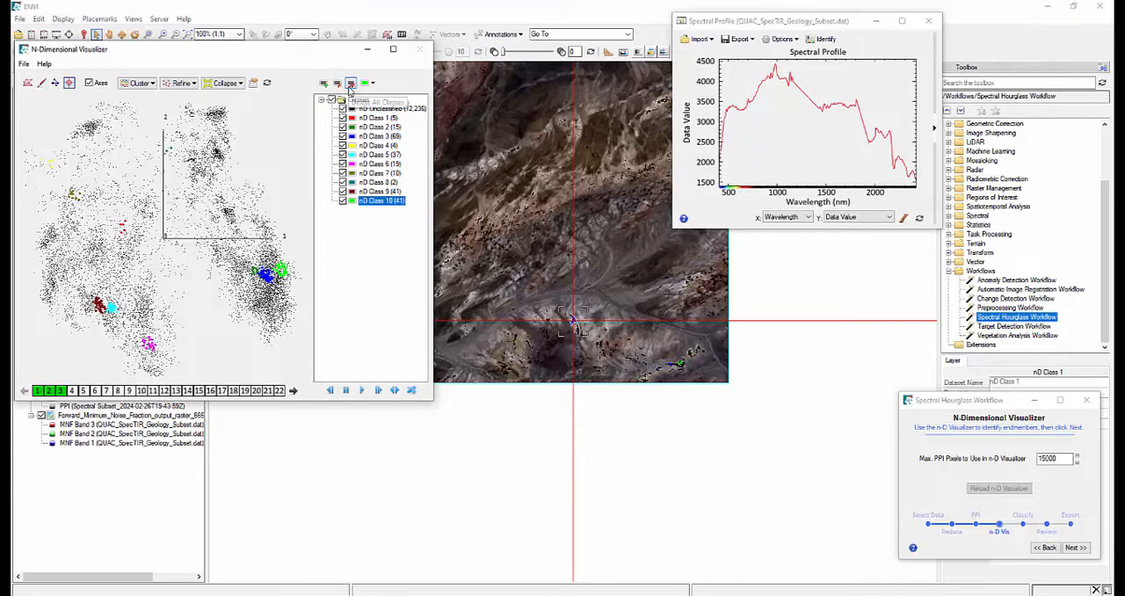
left_click(367, 83)
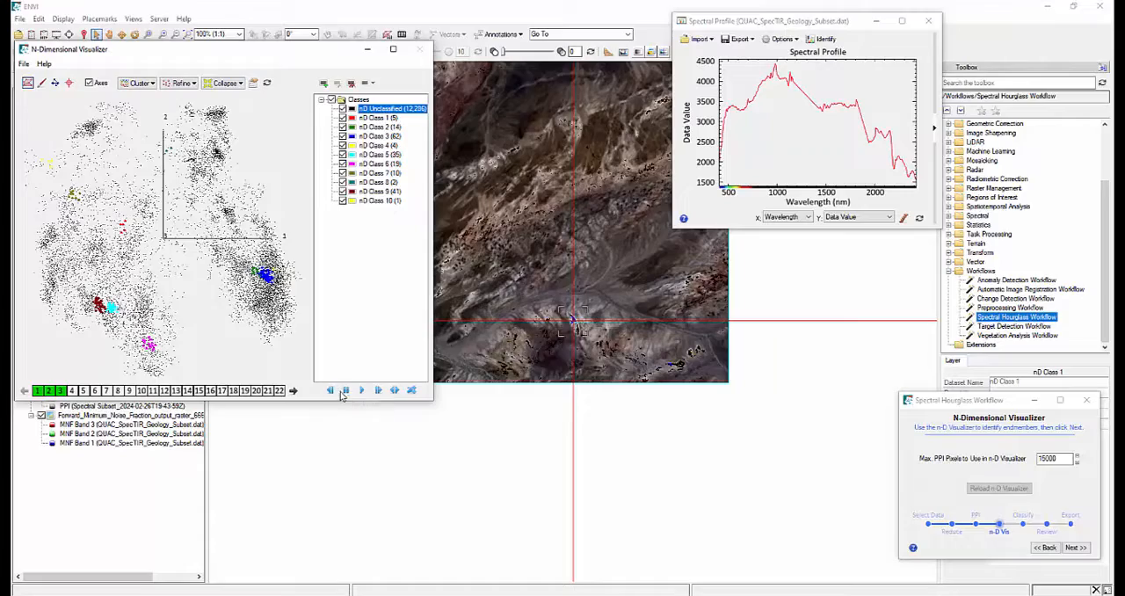
mouse_move(363, 390)
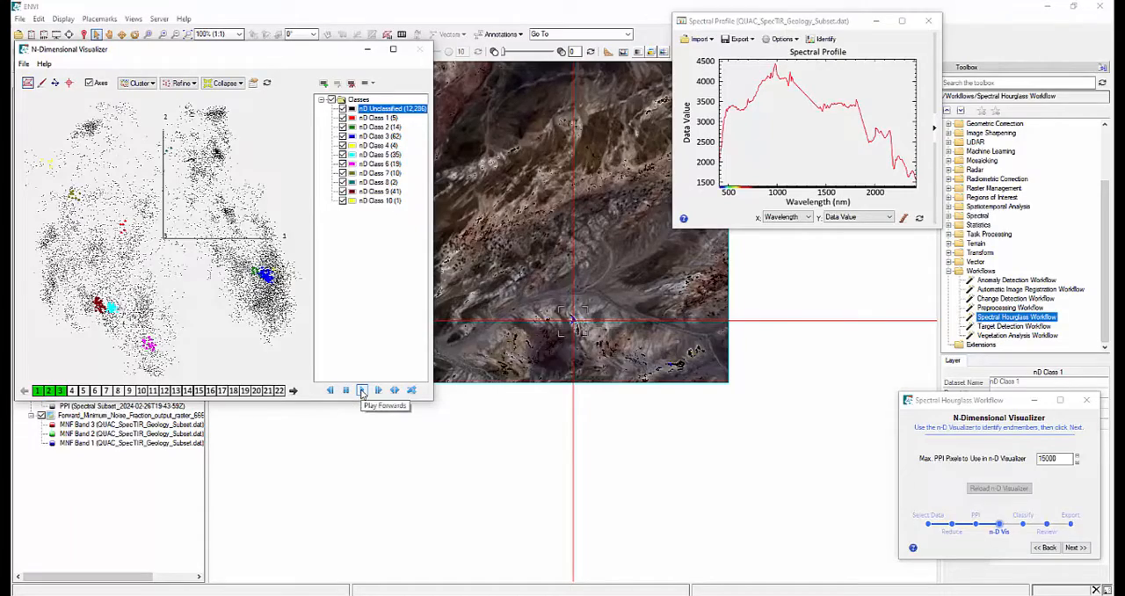
left_click(362, 391)
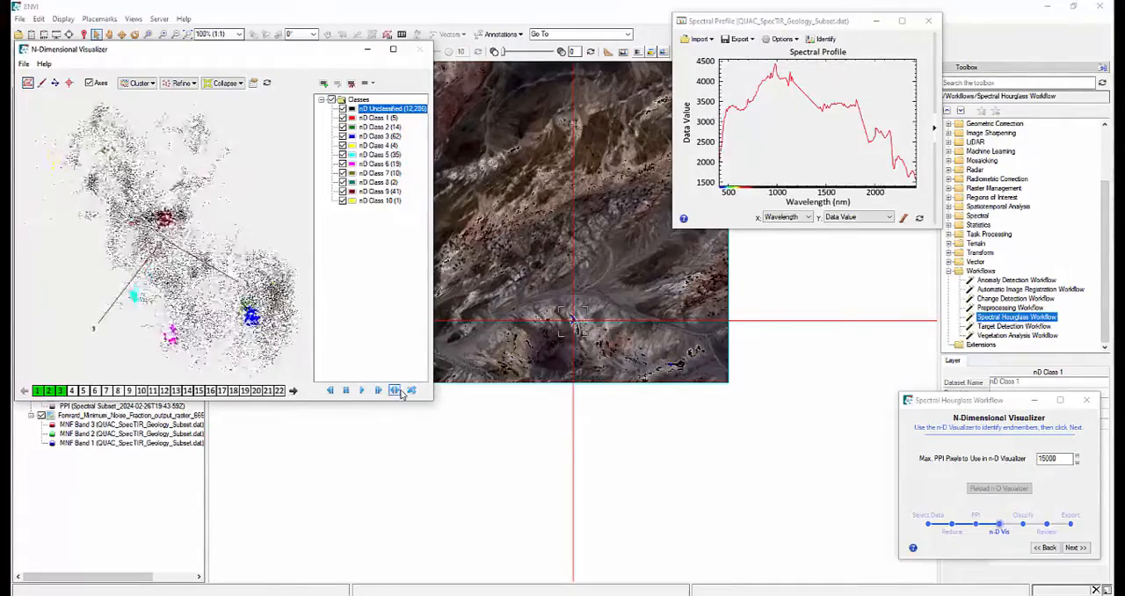
left_click(412, 391)
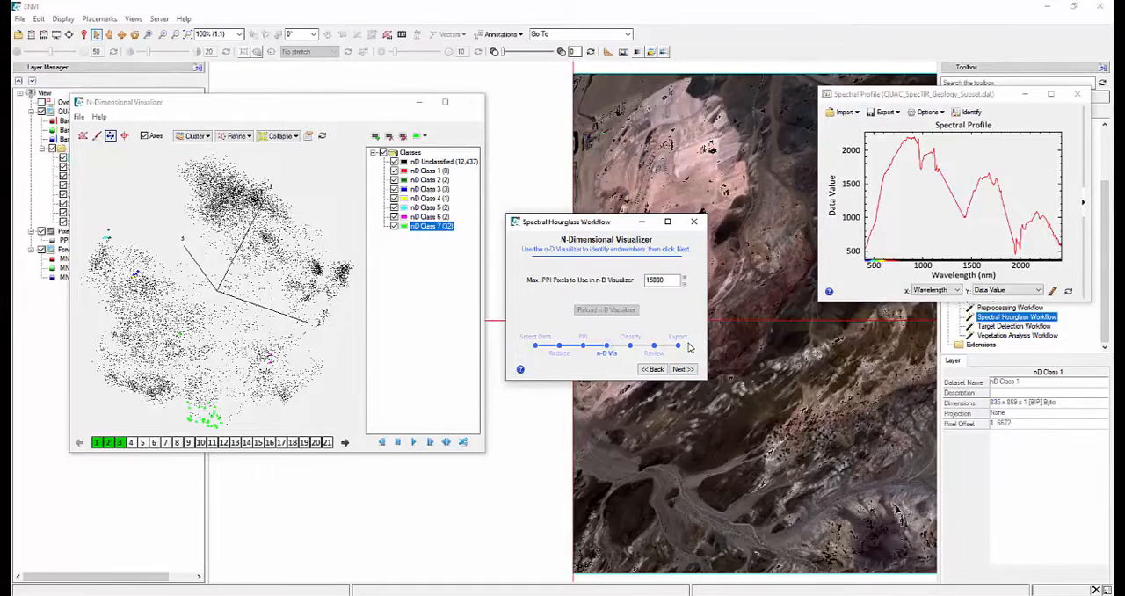
- Run Calculate Abundances with Spectral Angle Mapper Classification and show the class map
left_click(682, 369)
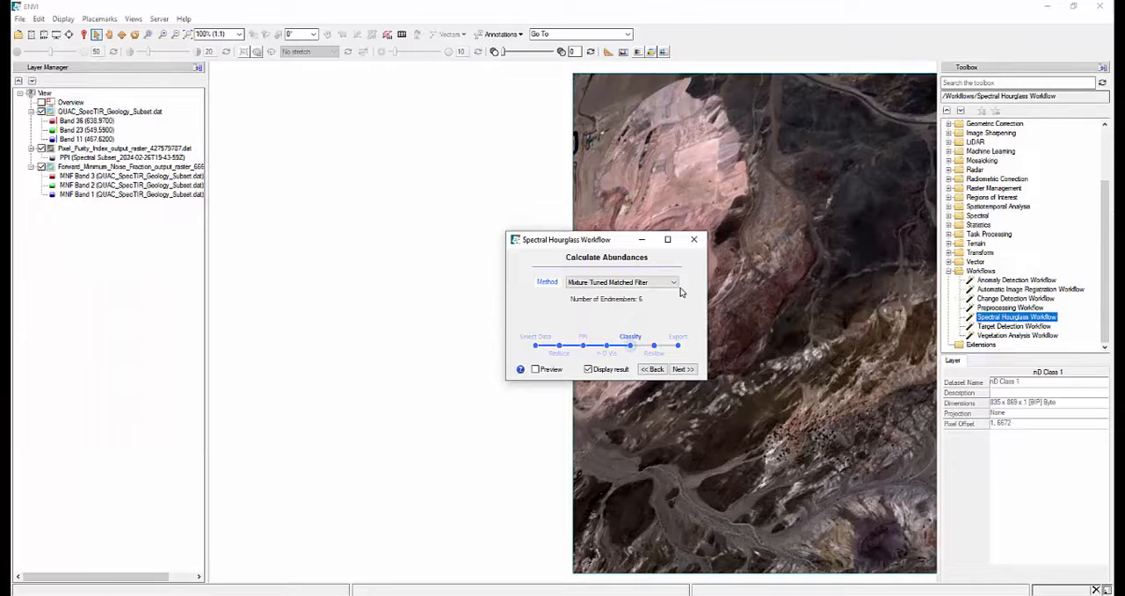
left_click(672, 281)
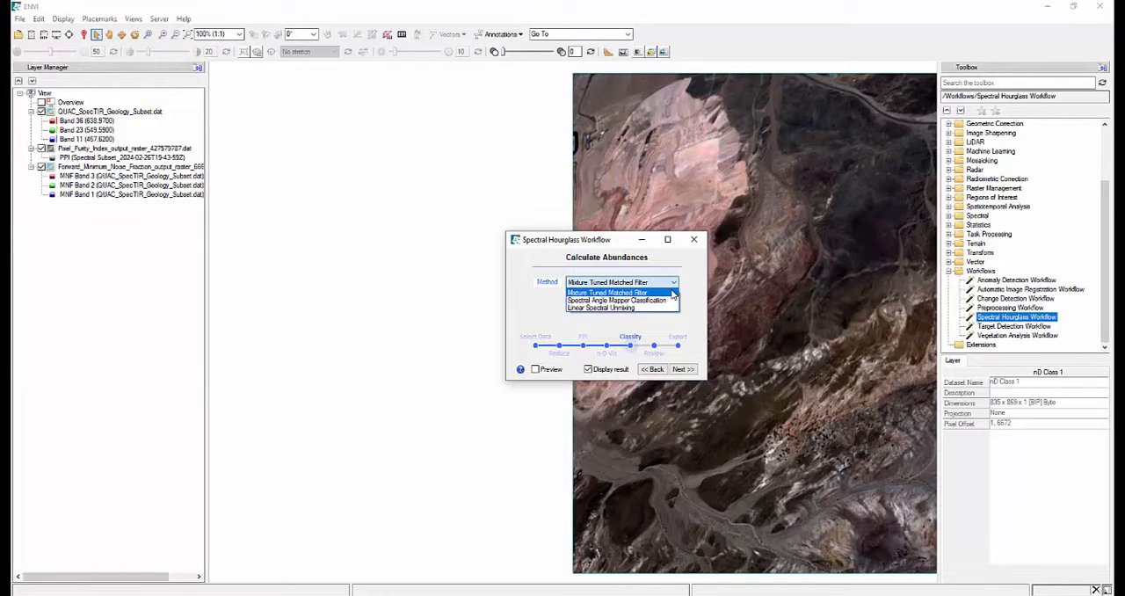
mouse_move(616, 298)
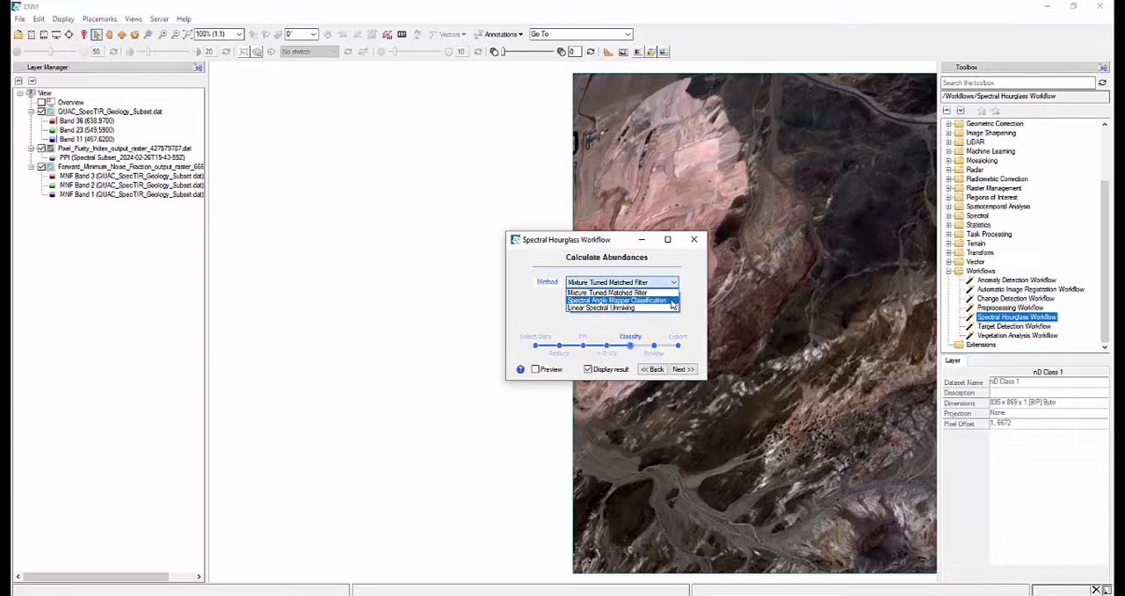
left_click(679, 369)
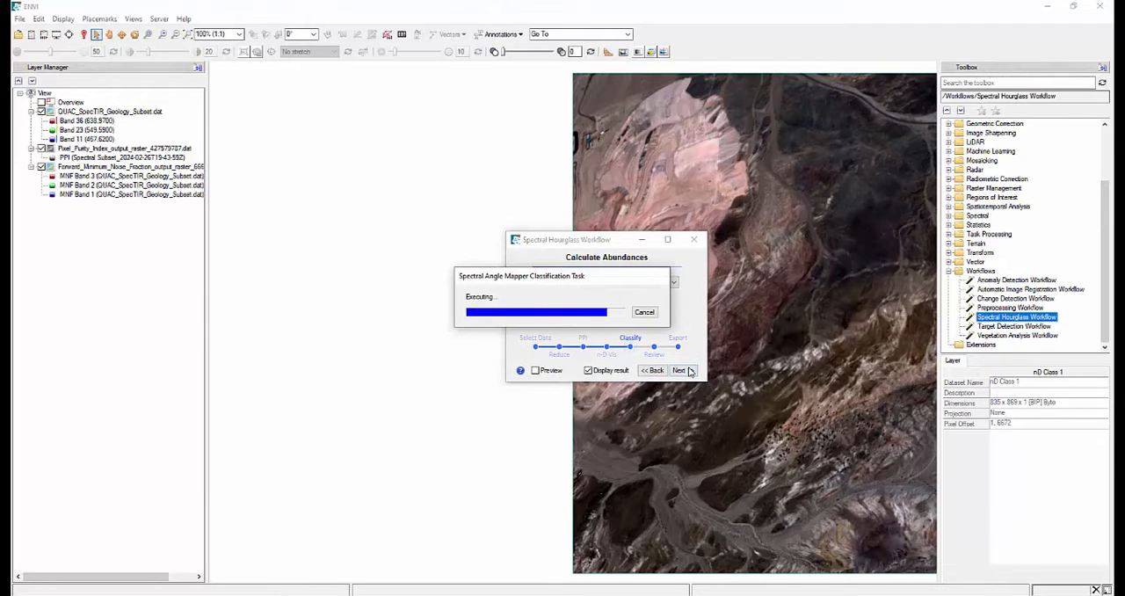
left_click(679, 369)
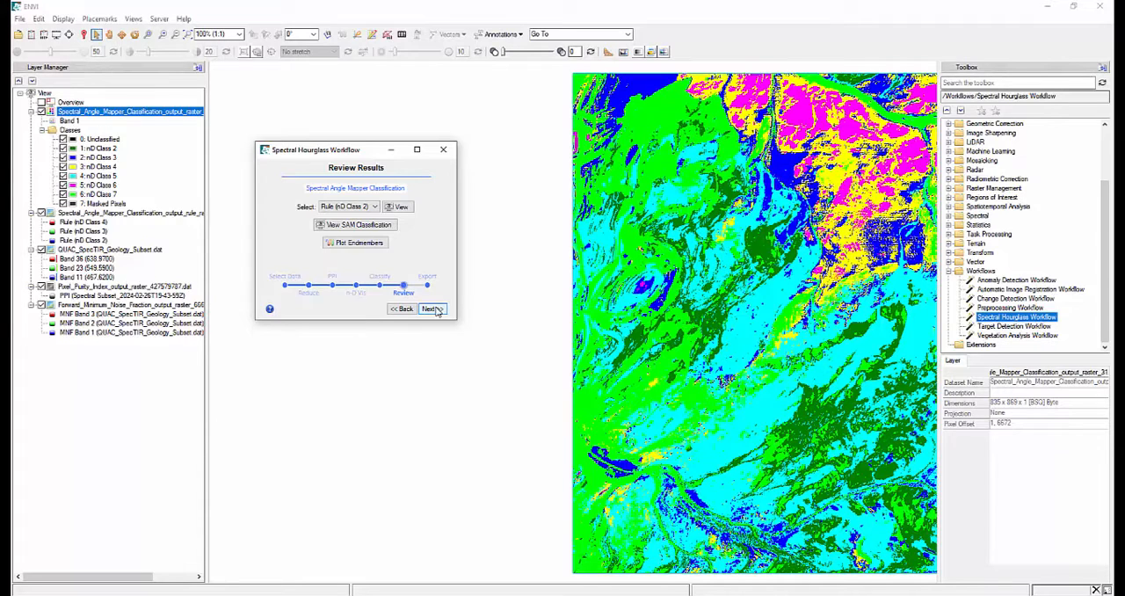
- Advance from Review Results to the Export Final Result step with rule and class rasters ticked
left_click(432, 309)
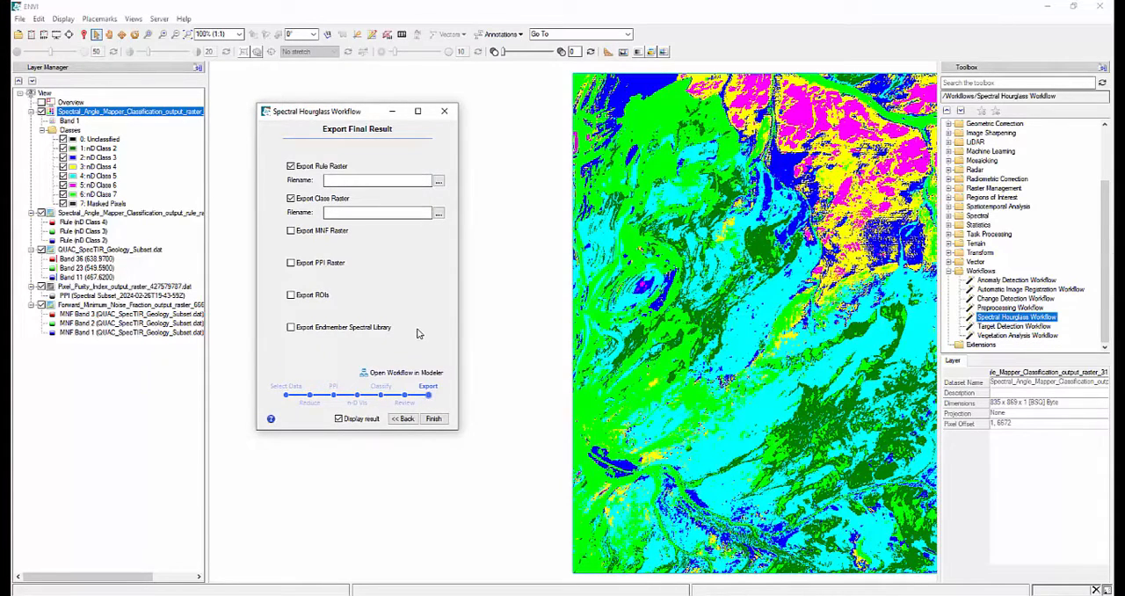
mouse_move(429, 352)
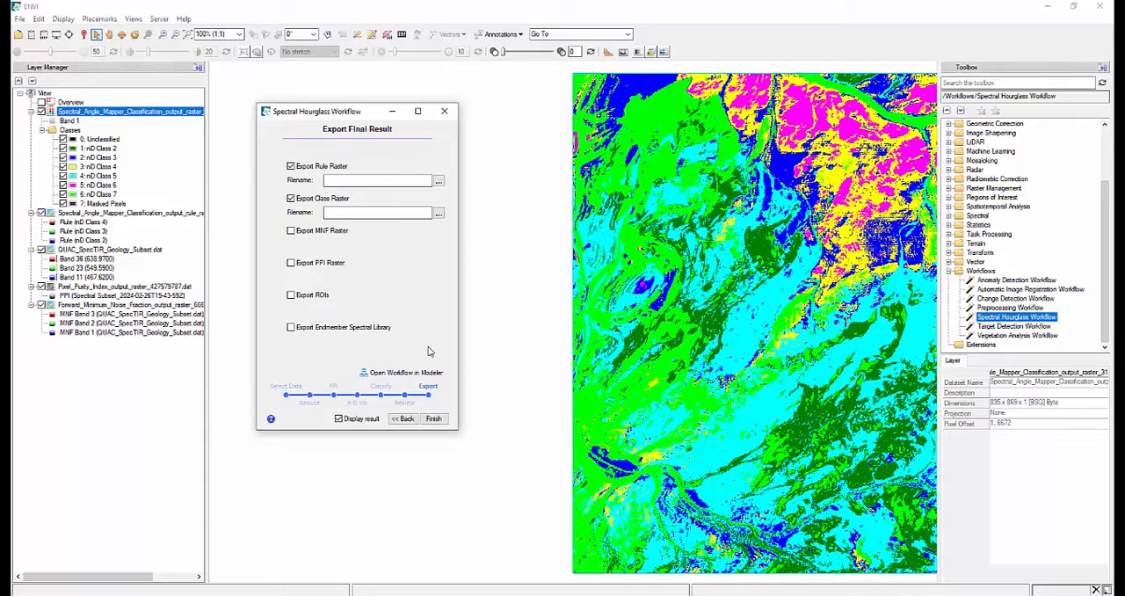